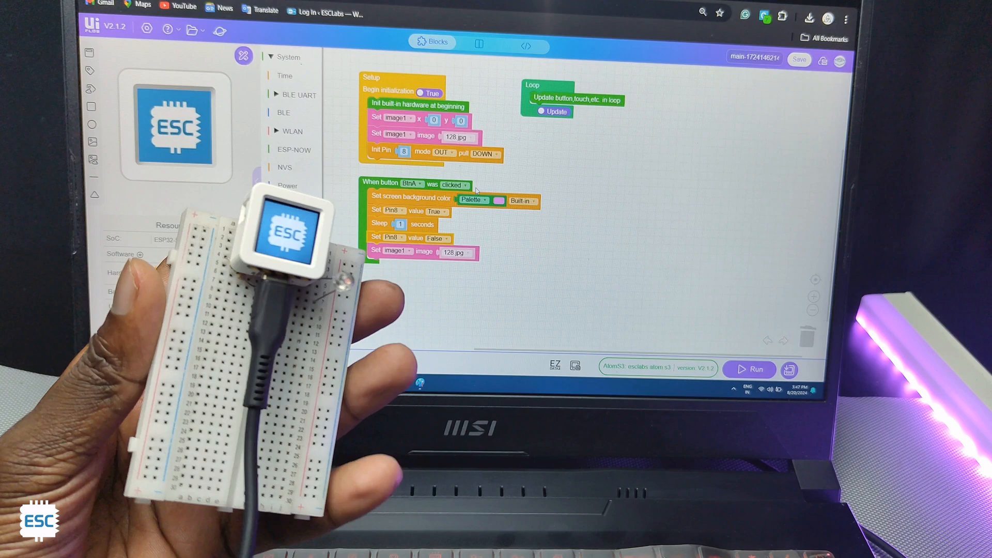
left_click(278, 203)
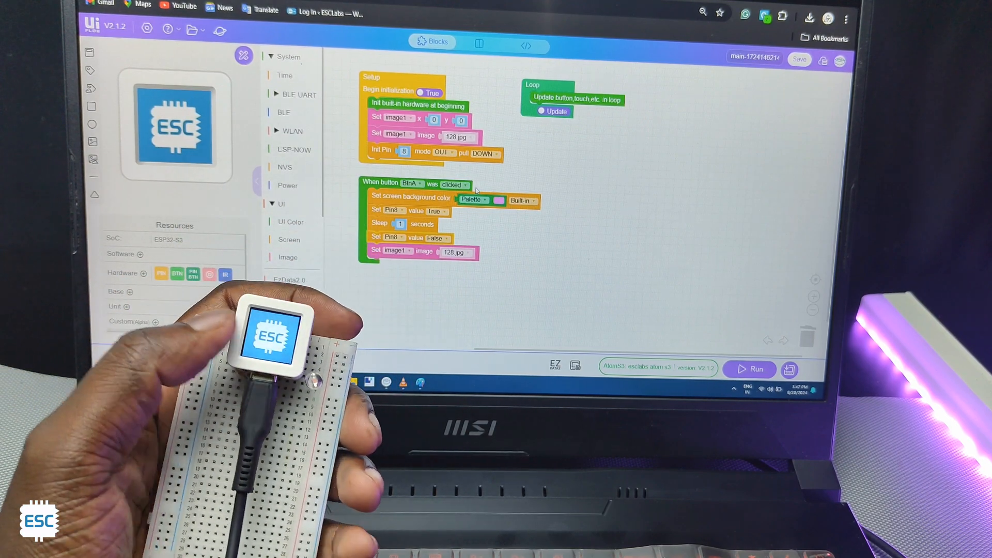